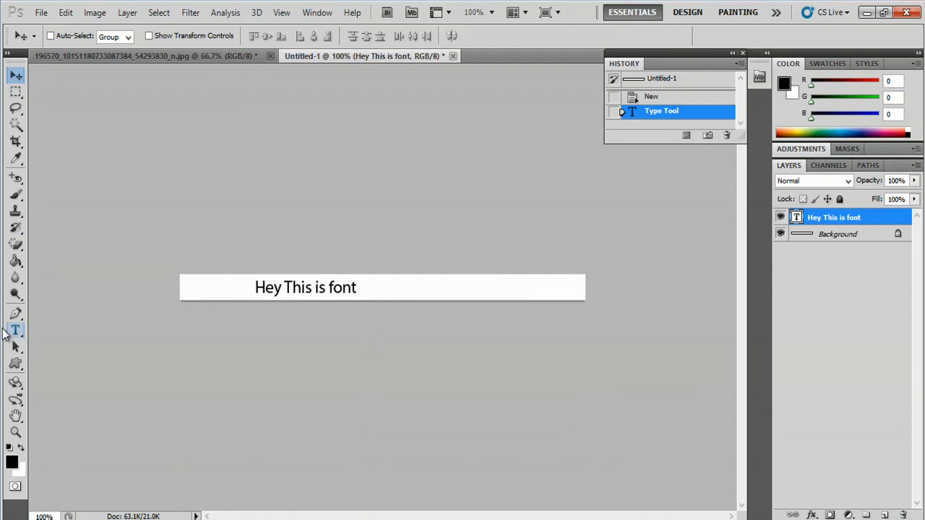
Select the whole 'Hey This is font' line with the Horizontal Type Tool for editing.
{"action": "left_click", "coordinate": [15, 330]}
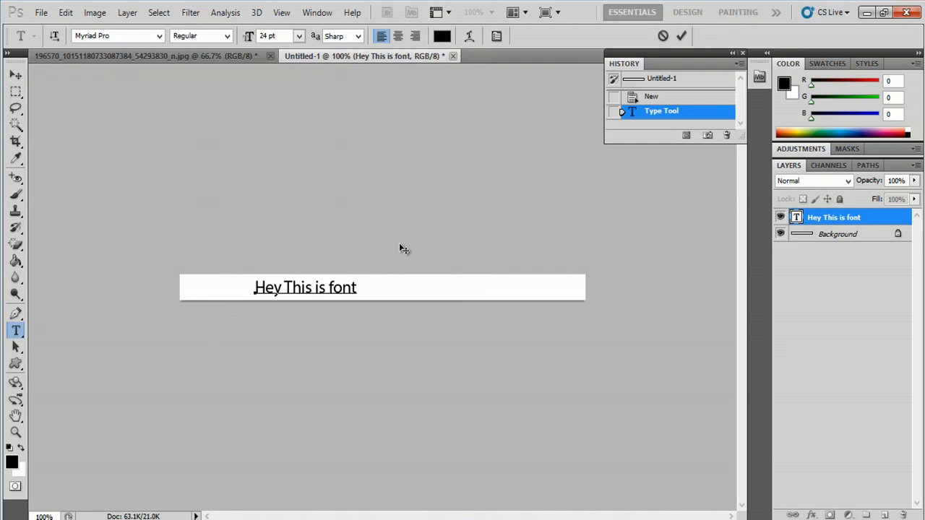
{"action": "triple_click", "coordinate": [303, 286]}
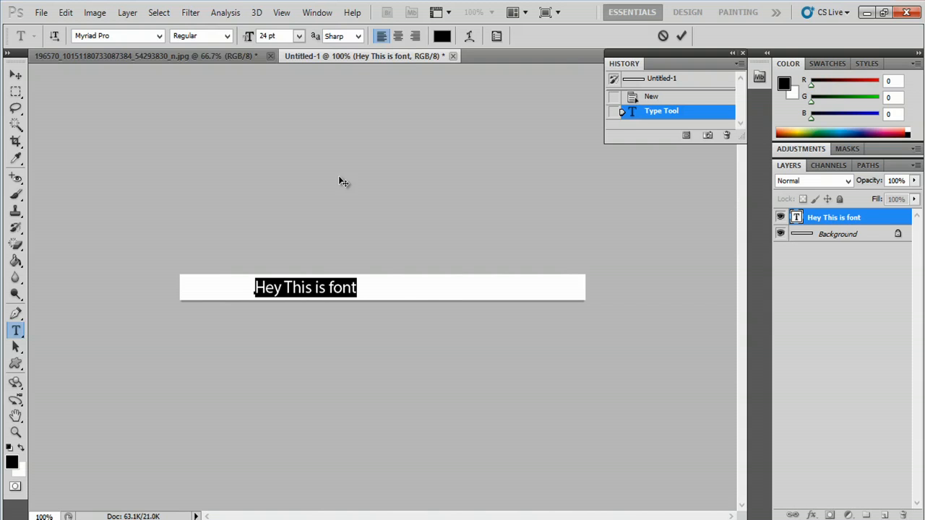
Change the text's font family from Myriad Pro to Brain Flower.
{"action": "left_click", "coordinate": [156, 35]}
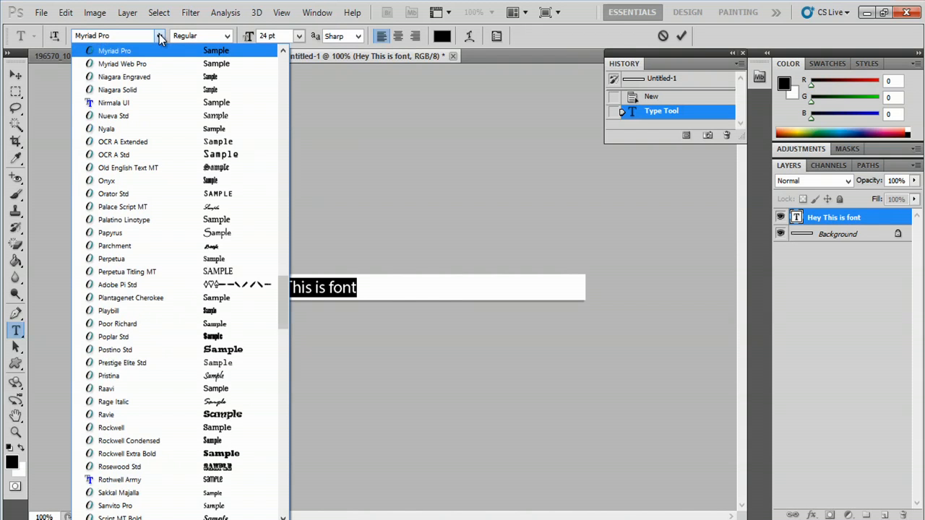
{"action": "mouse_move", "coordinate": [254, 311]}
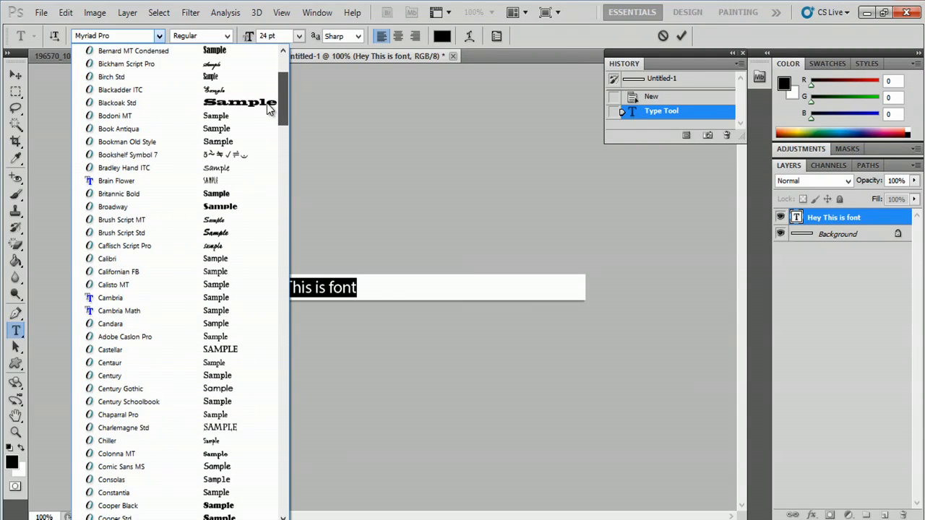
{"action": "mouse_move", "coordinate": [181, 180]}
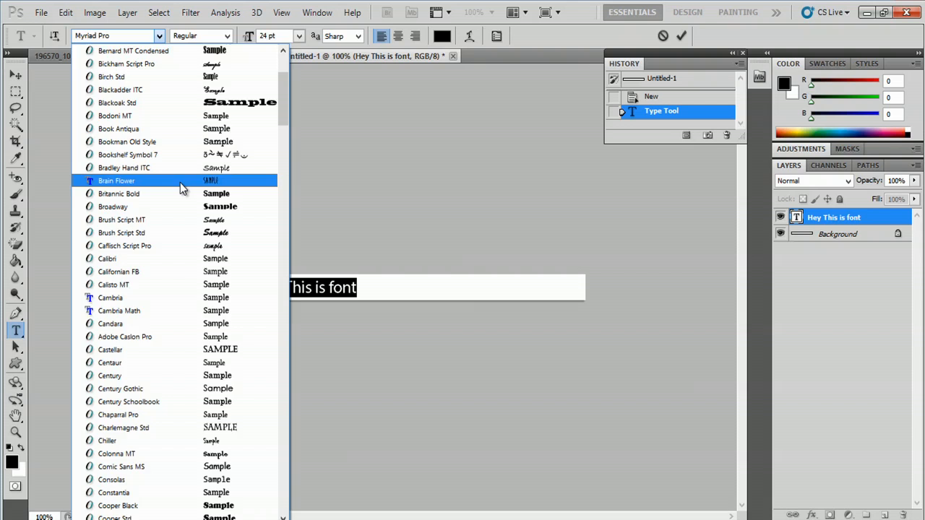
{"action": "left_click", "coordinate": [116, 180]}
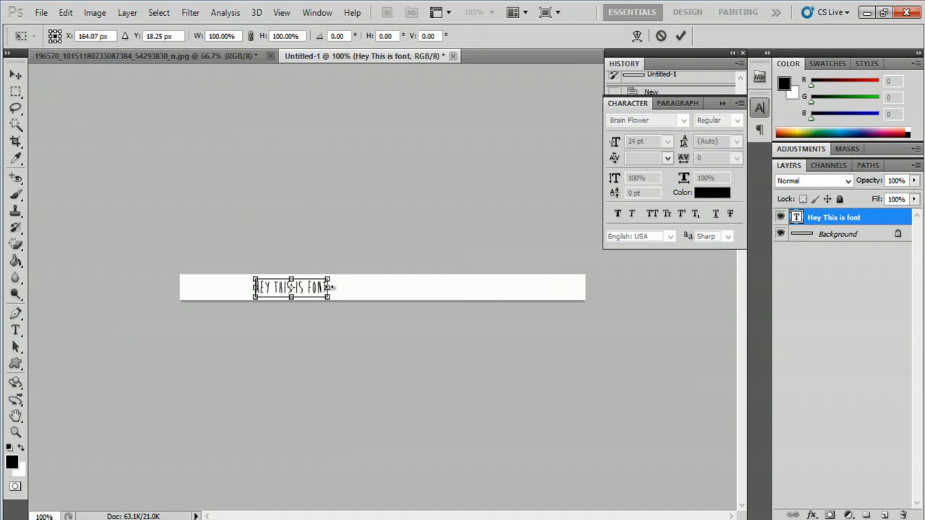
Stretch the text wider and taller with Free Transform to about 34 pt and apply it.
{"action": "left_click_drag", "start_coordinate": [330, 287], "coordinate": [462, 287]}
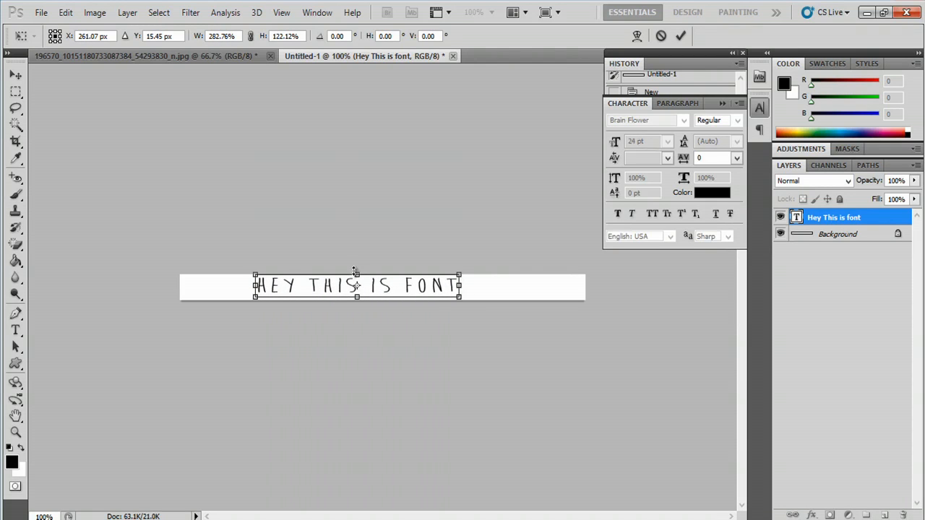
{"action": "left_click_drag", "start_coordinate": [355, 299], "coordinate": [355, 306]}
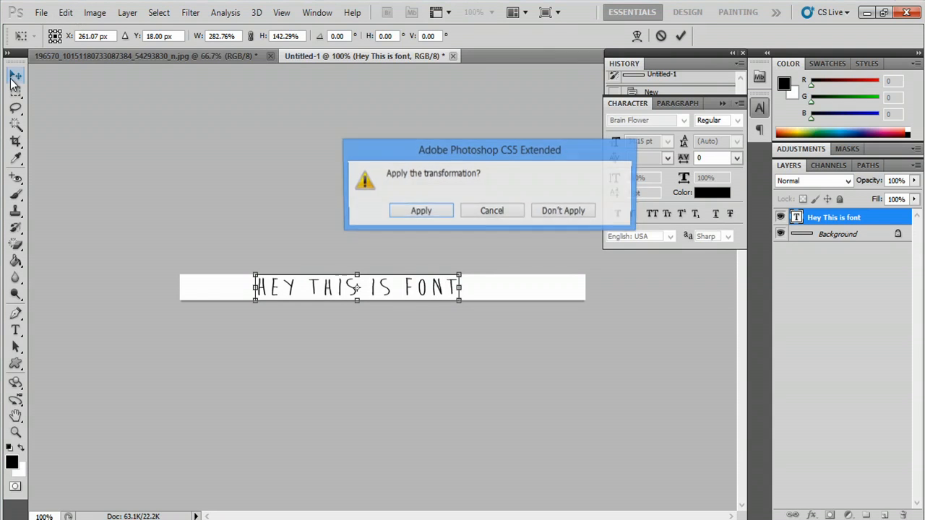
{"action": "left_click", "coordinate": [421, 211]}
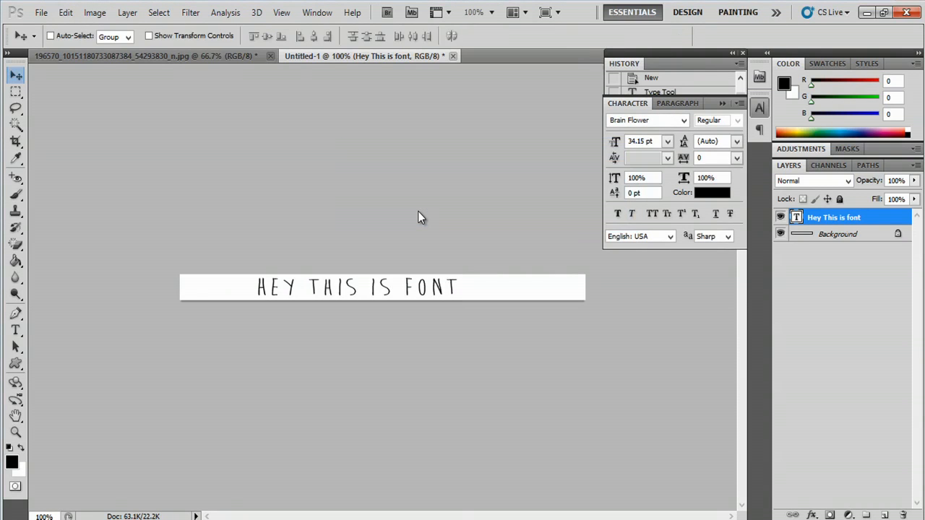